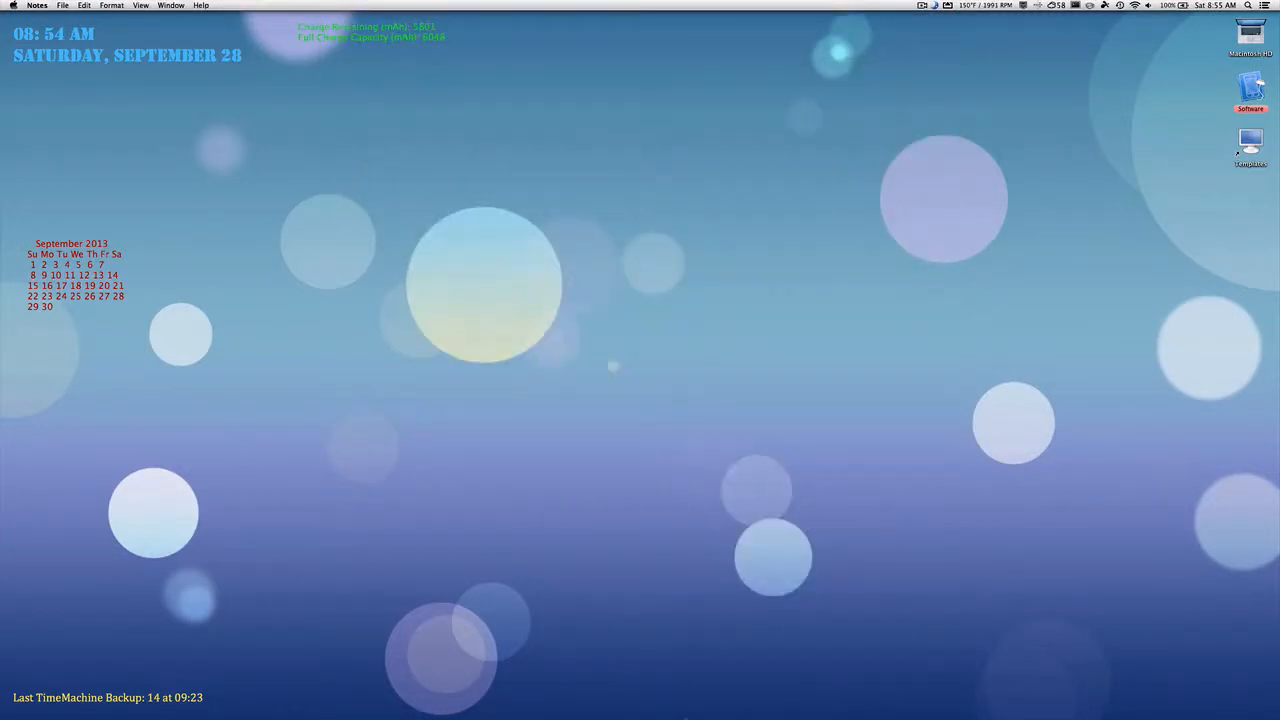
Launch System Preferences from the Dock and bring its full category window to the front.
left_click(647, 693)
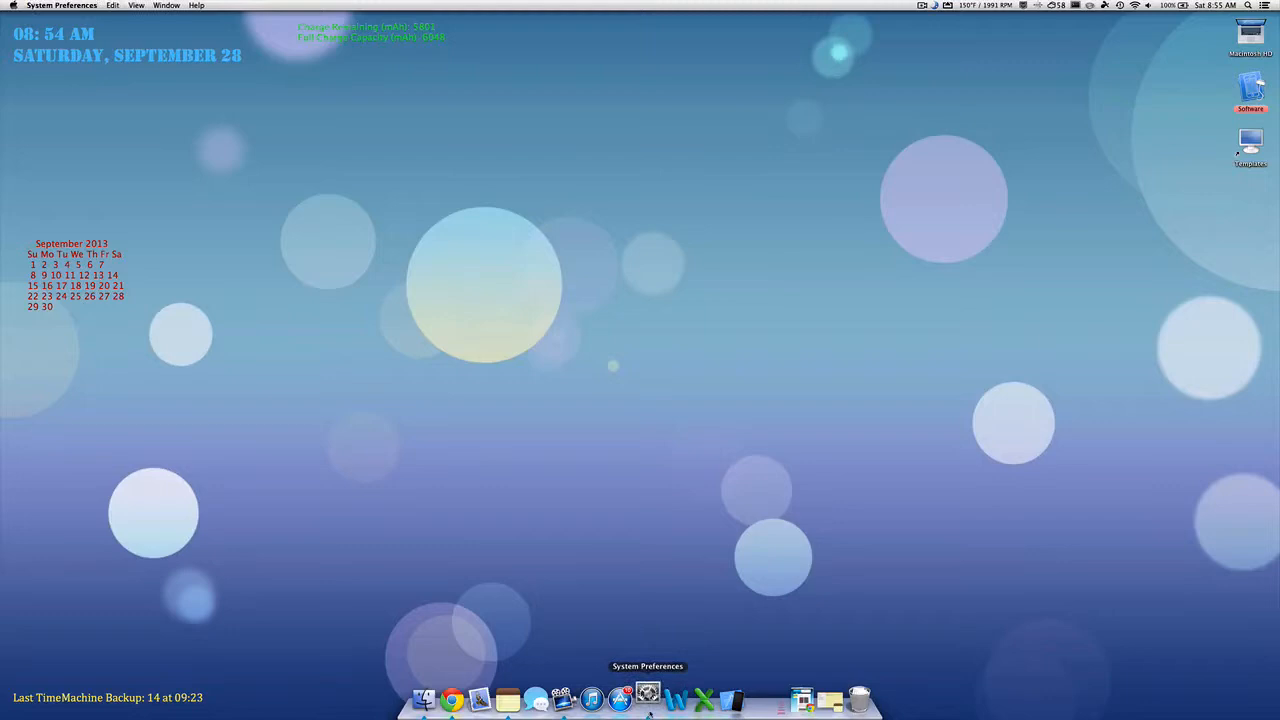
left_click(647, 695)
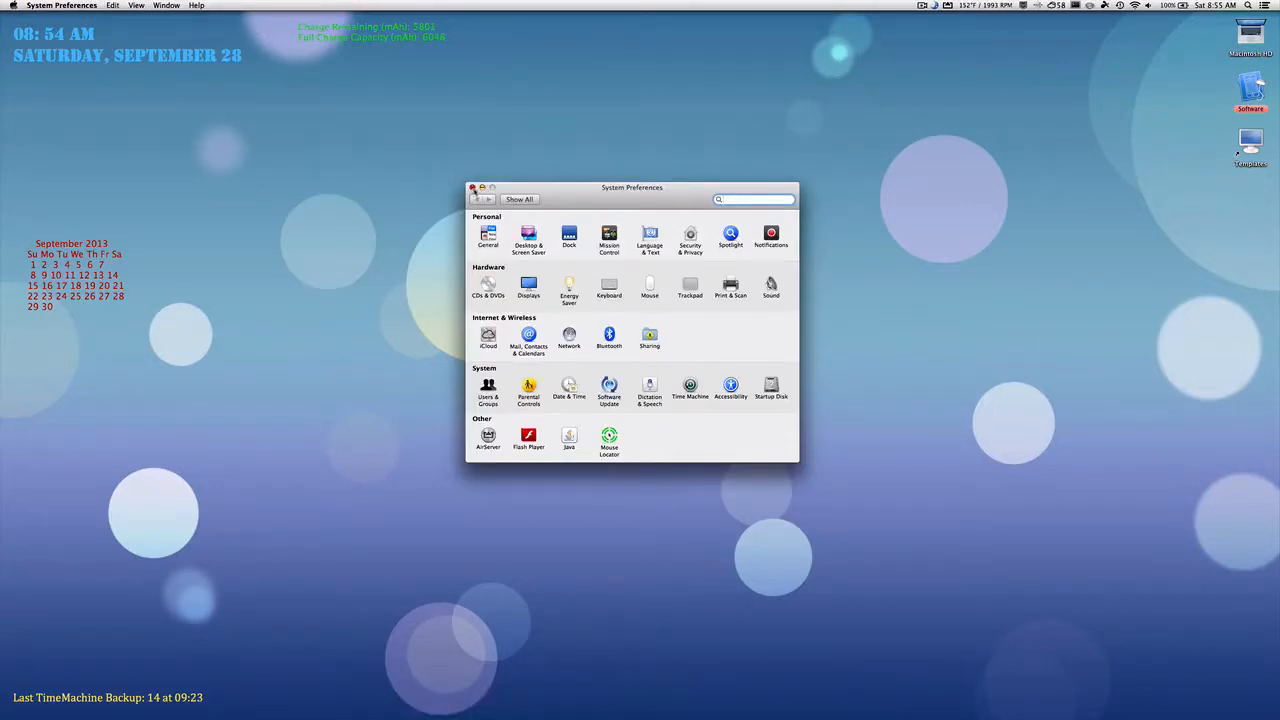
left_click(474, 188)
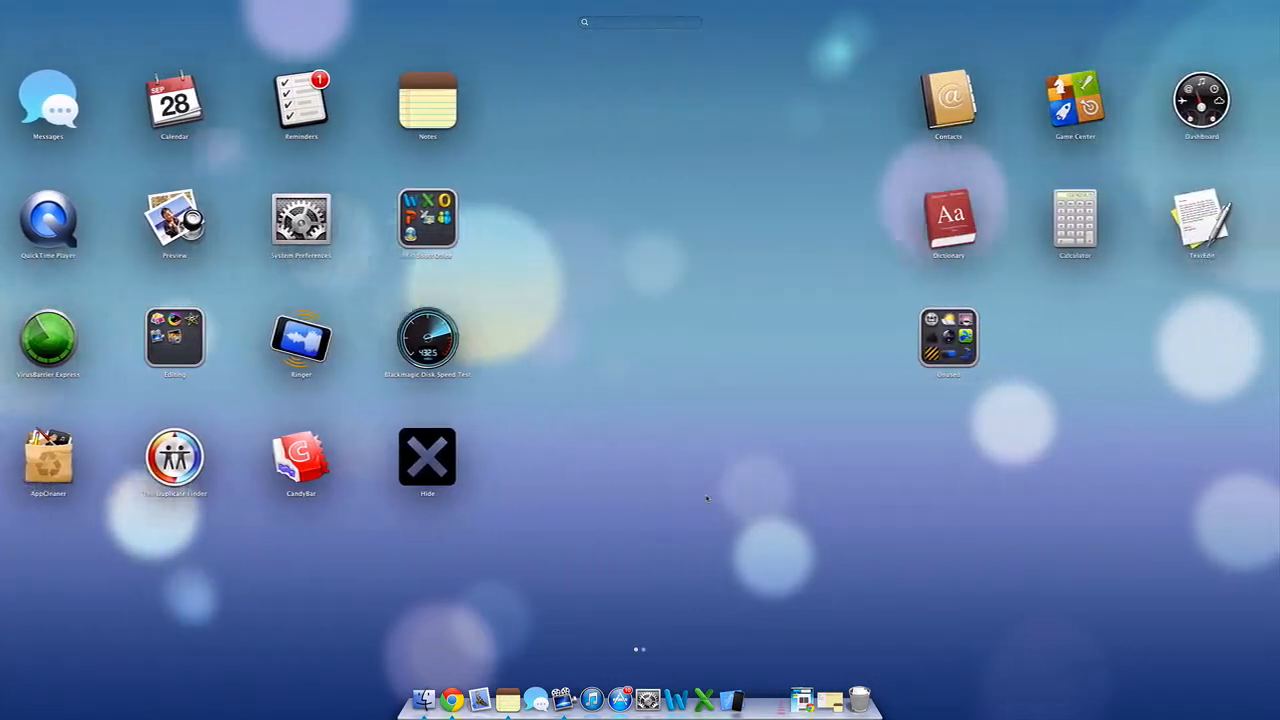
Swipe Launchpad over to its second page of apps.
scroll("left", 3)
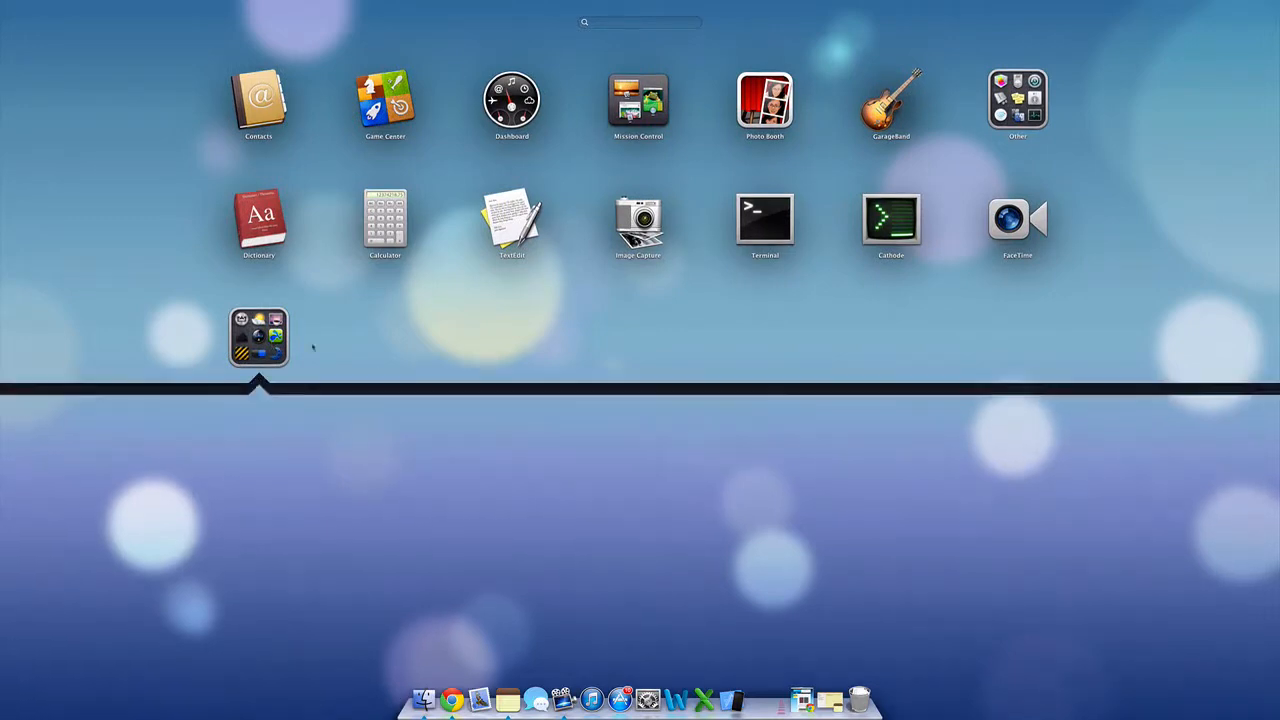
Dismiss the open Unused folder and swipe Launchpad back to the first page.
left_click(258, 336)
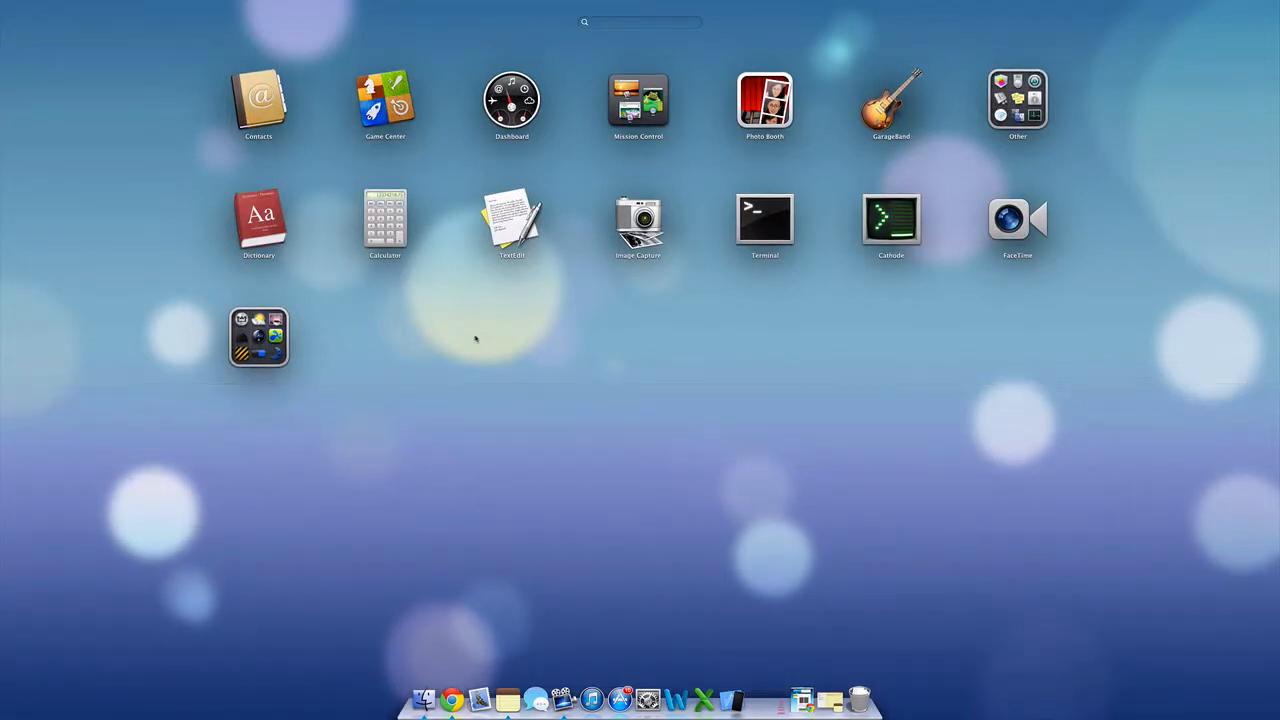
scroll("left", 3)
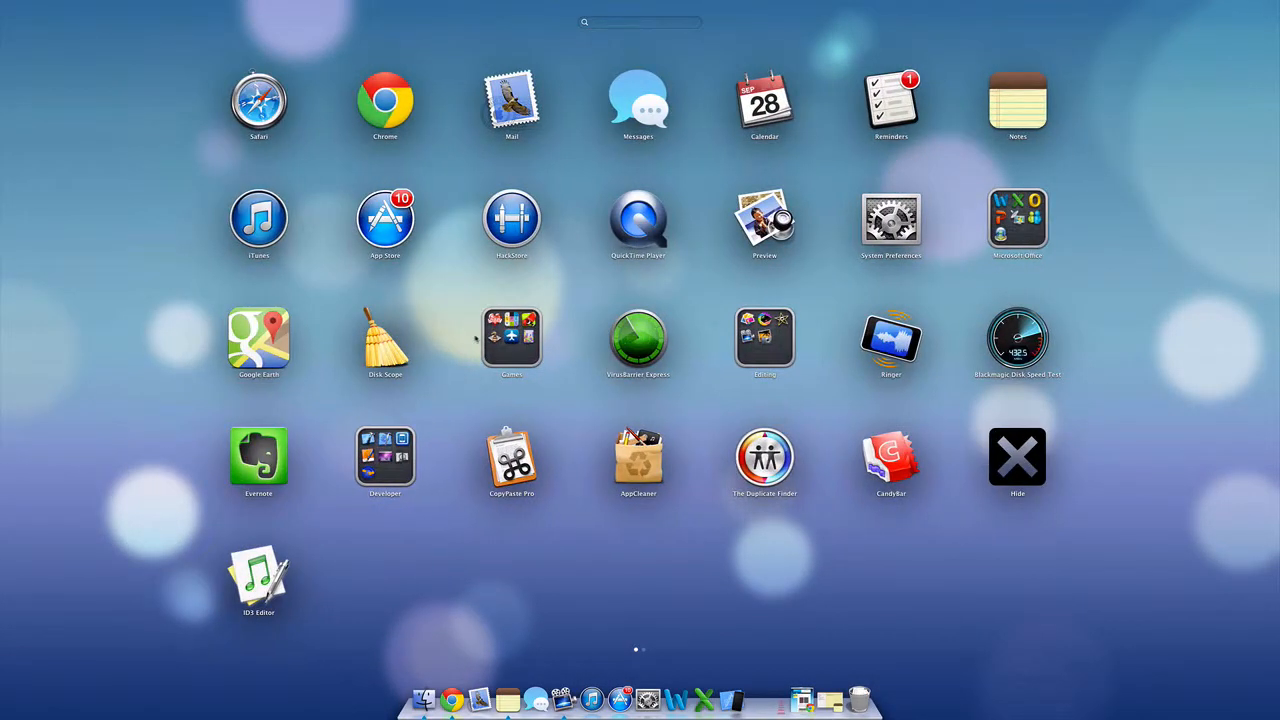